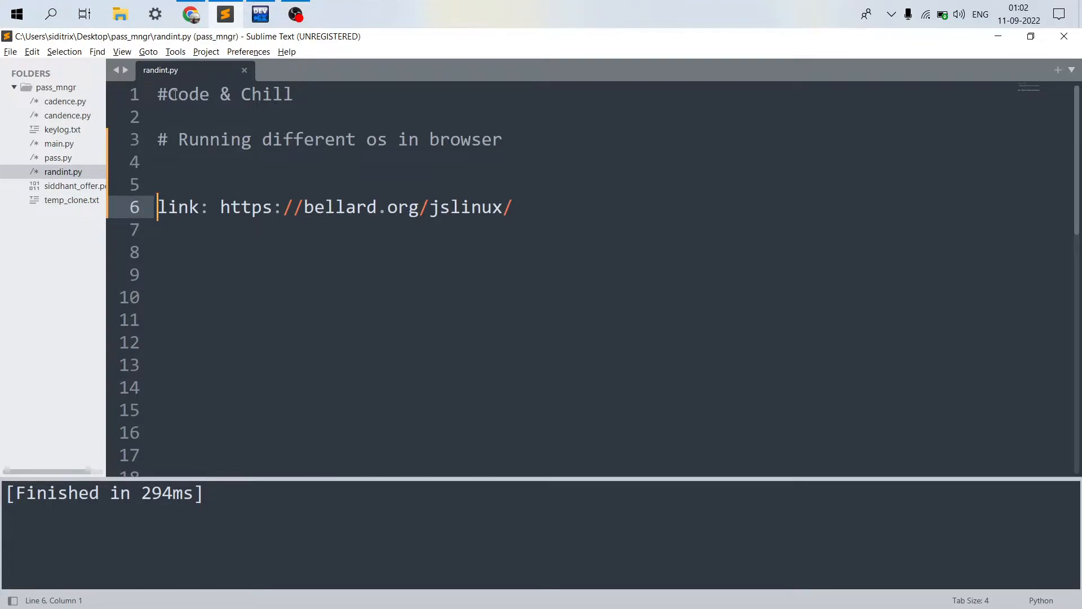
Switch from Sublime Text to the Chrome tab showing bellard.org/jslinux.
{"action": "left_click", "coordinate": [189, 13]}
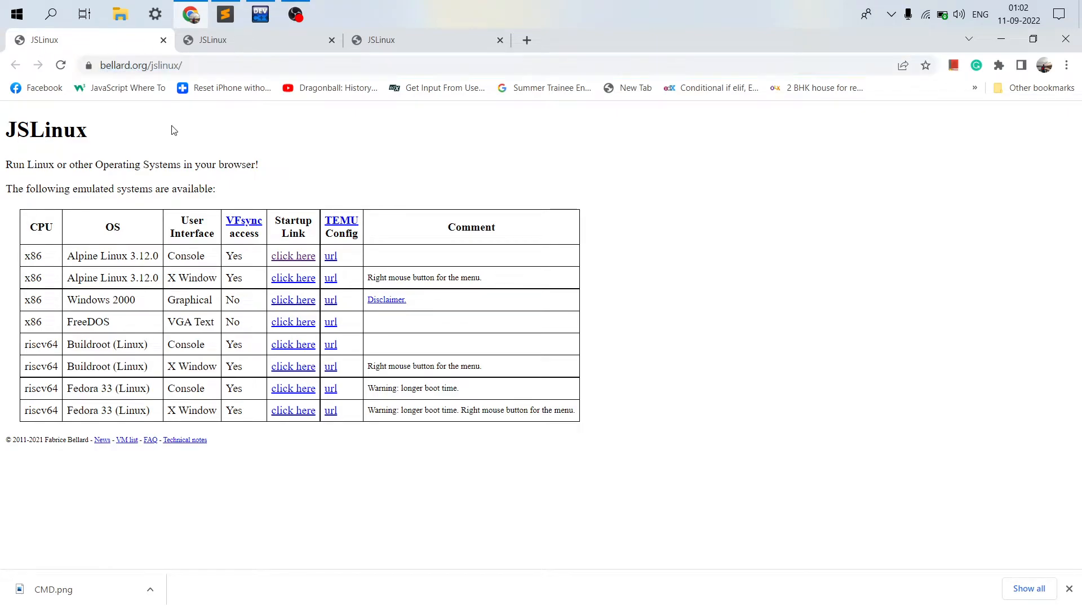
{"action": "mouse_move", "coordinate": [36, 154]}
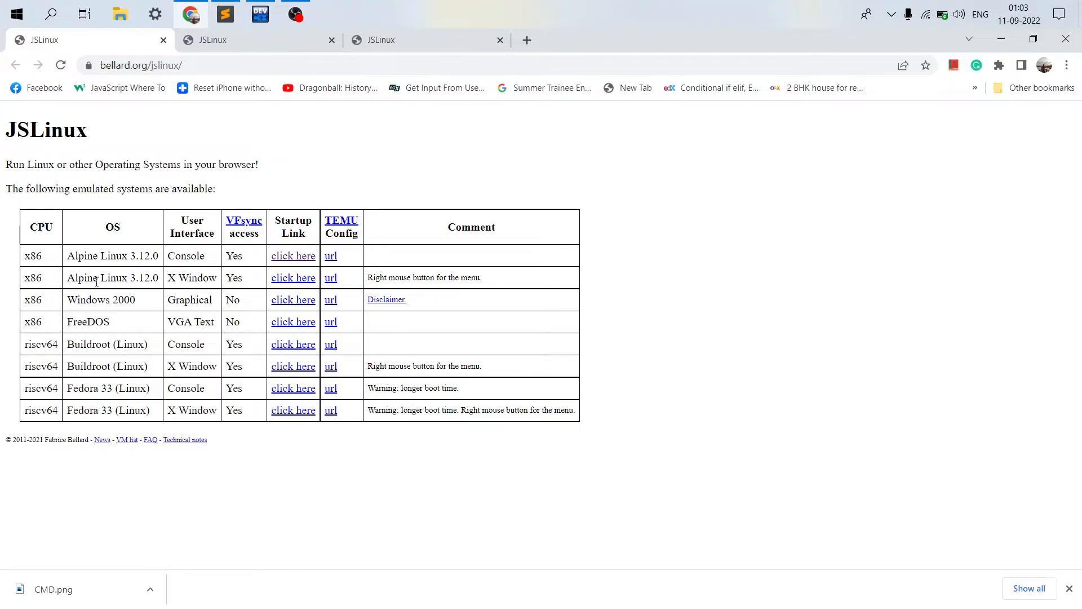
{"action": "mouse_move", "coordinate": [133, 309]}
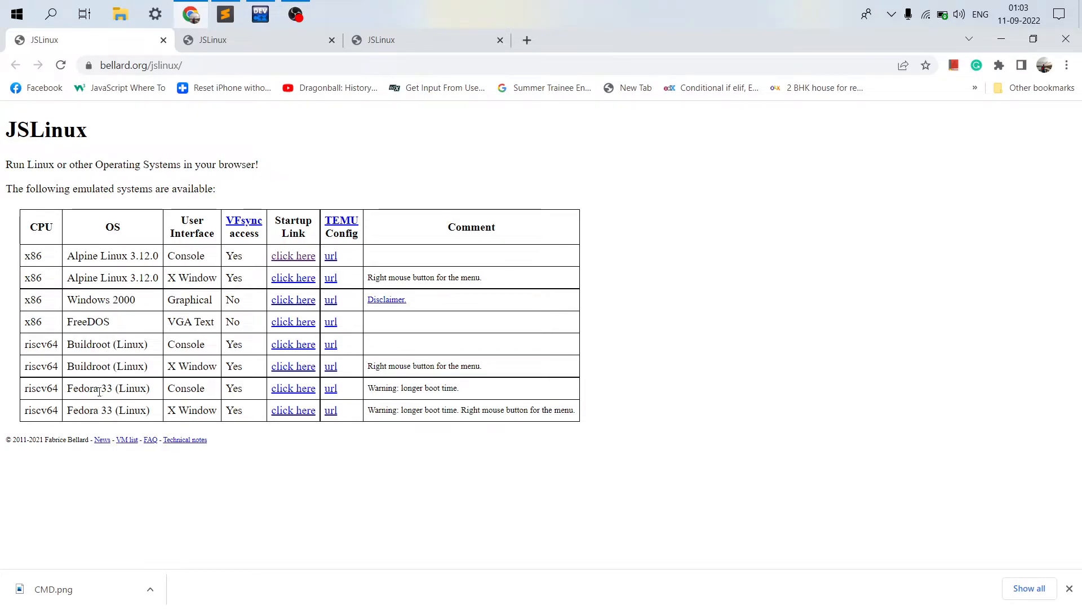
Highlight the Buildroot entry in the systems table, then switch to the running Alpine Linux console tab.
{"action": "double_click", "coordinate": [88, 344]}
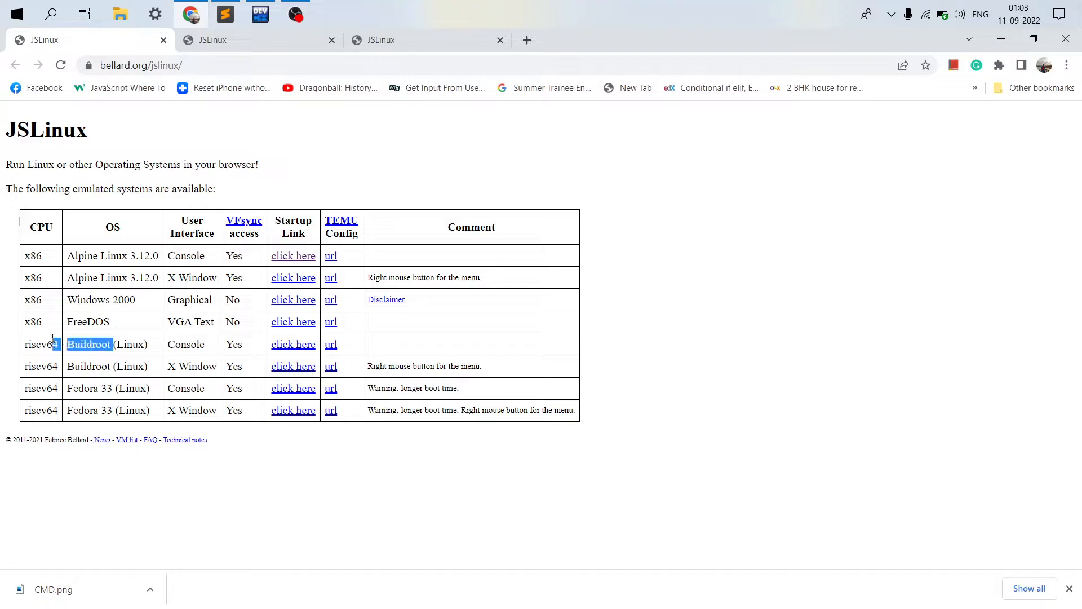
{"action": "left_click", "coordinate": [176, 336]}
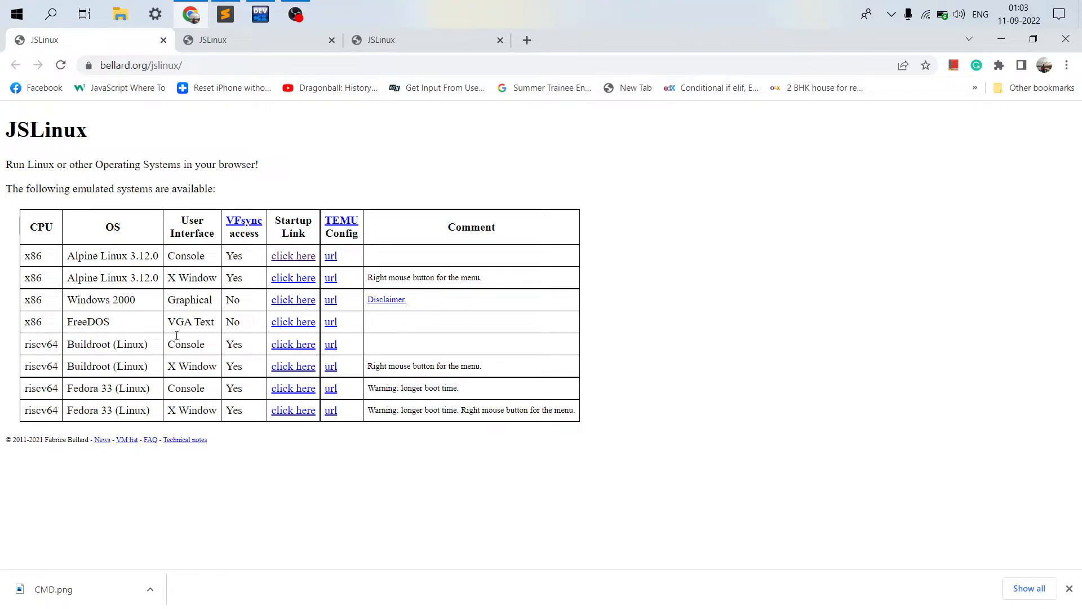
{"action": "mouse_move", "coordinate": [40, 225]}
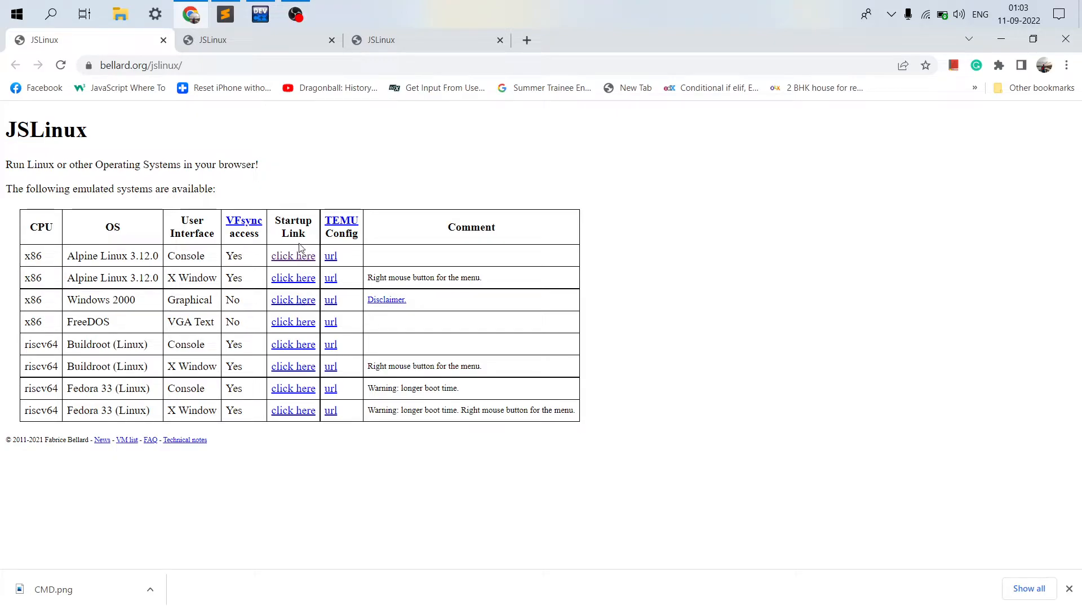
{"action": "mouse_move", "coordinate": [287, 285]}
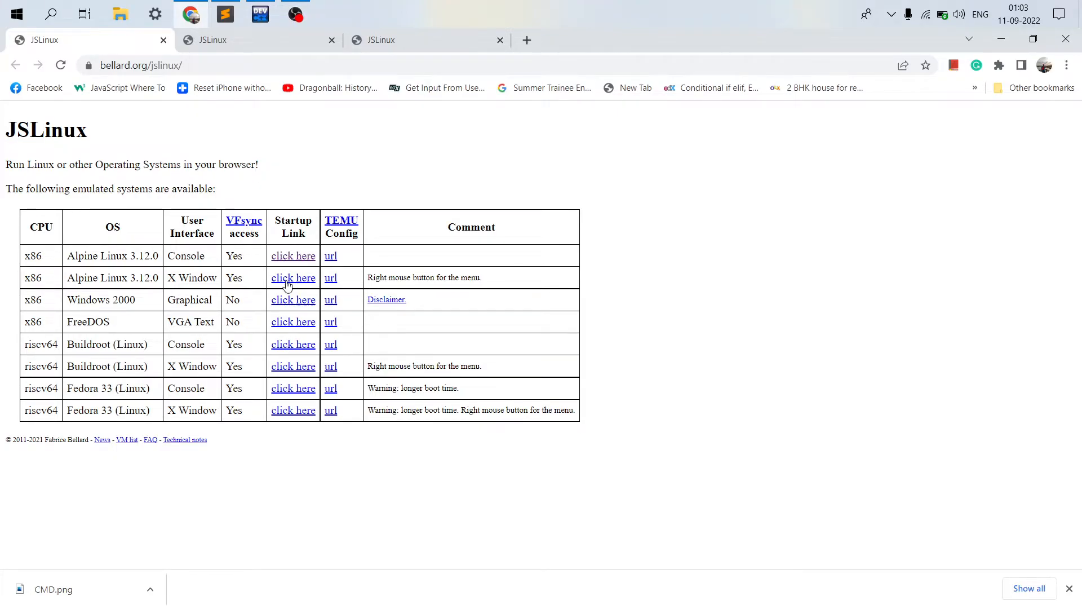
{"action": "mouse_move", "coordinate": [293, 321]}
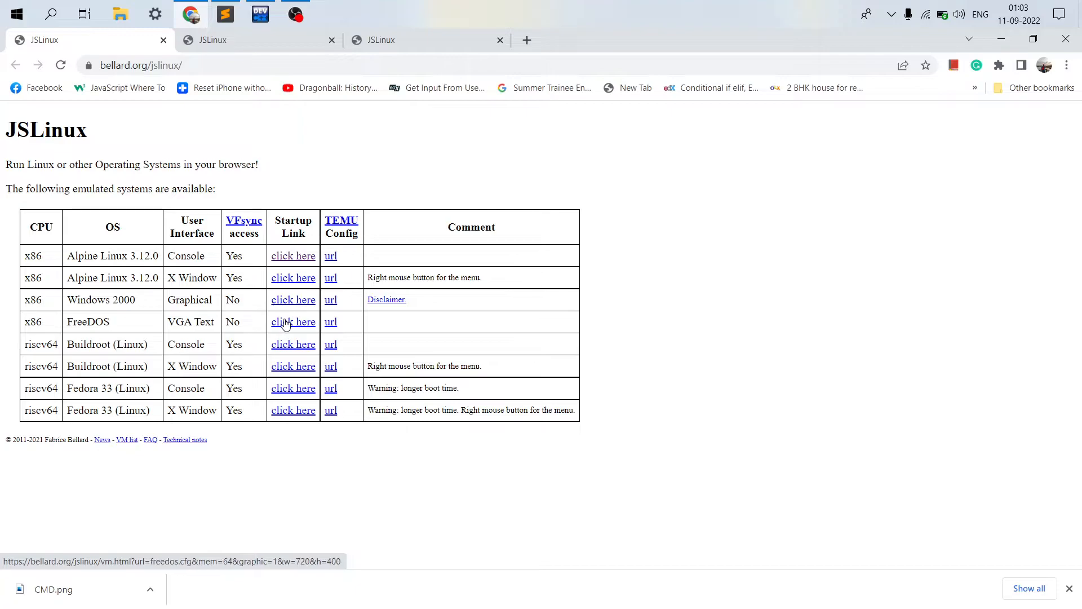
{"action": "mouse_move", "coordinate": [293, 366]}
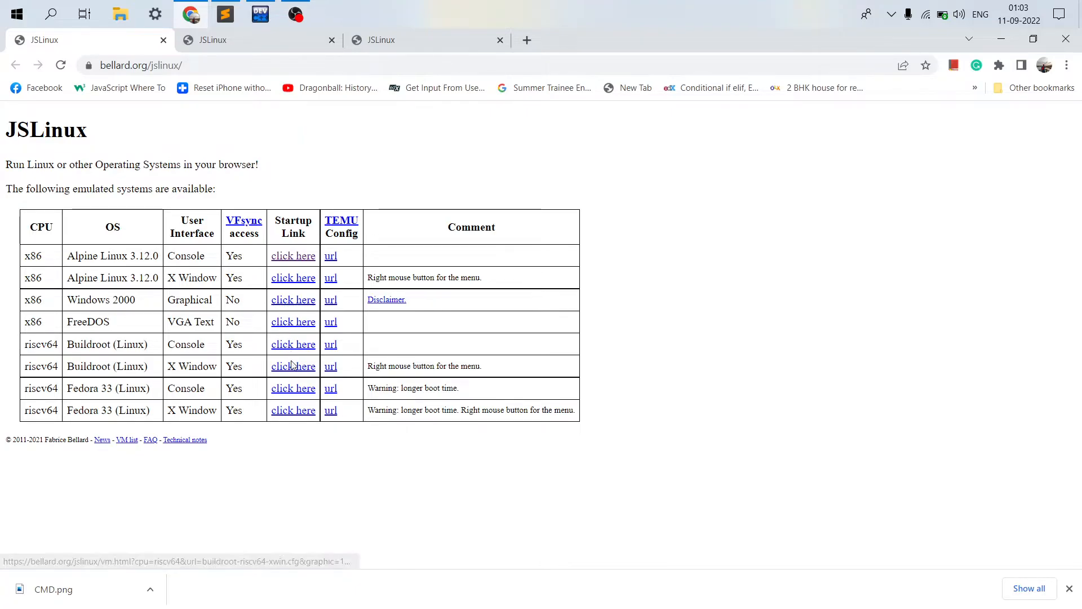
{"action": "mouse_move", "coordinate": [261, 256]}
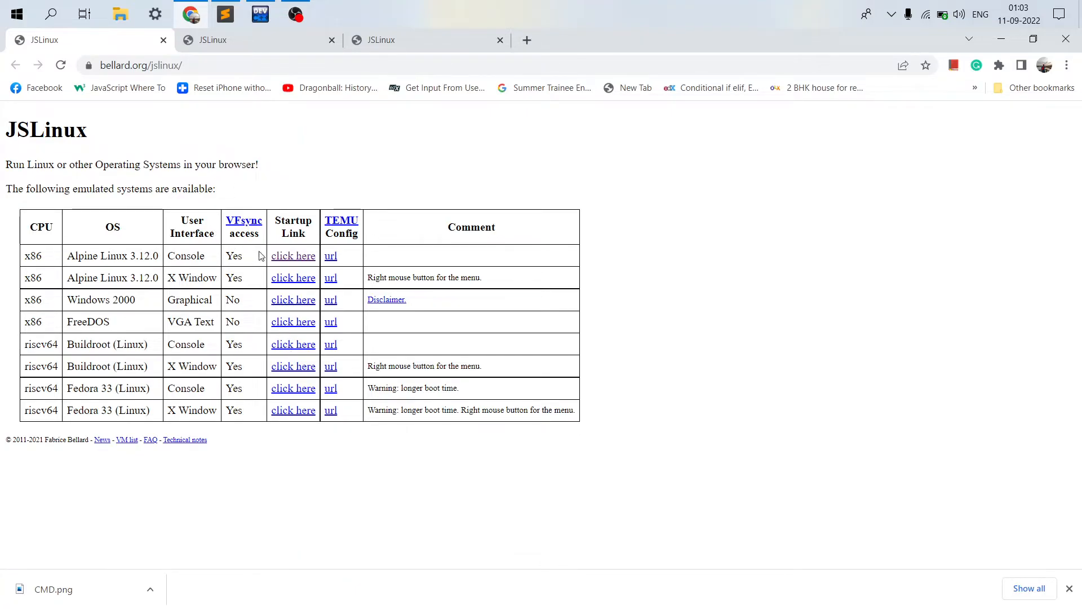
{"action": "left_click", "coordinate": [293, 256]}
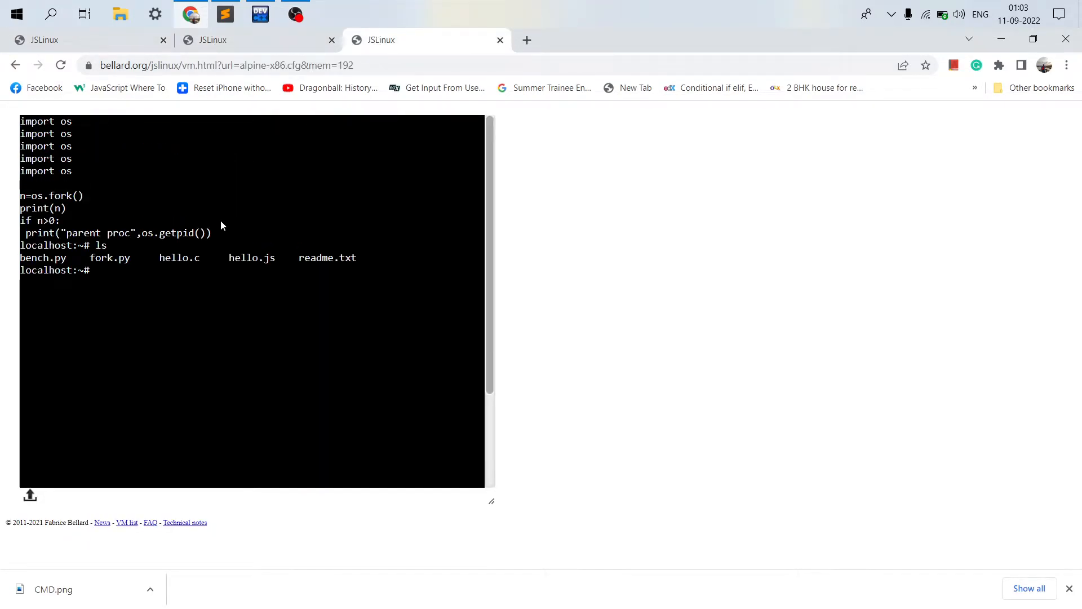
{"action": "scroll", "scroll_direction": "down", "scroll_amount": 3}
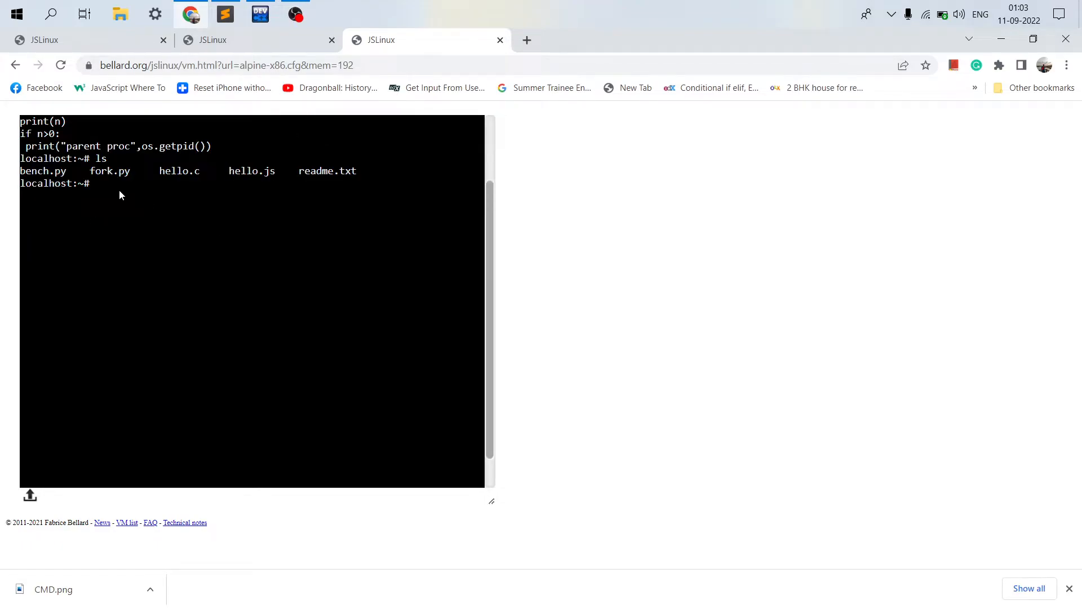
{"action": "mouse_move", "coordinate": [155, 203]}
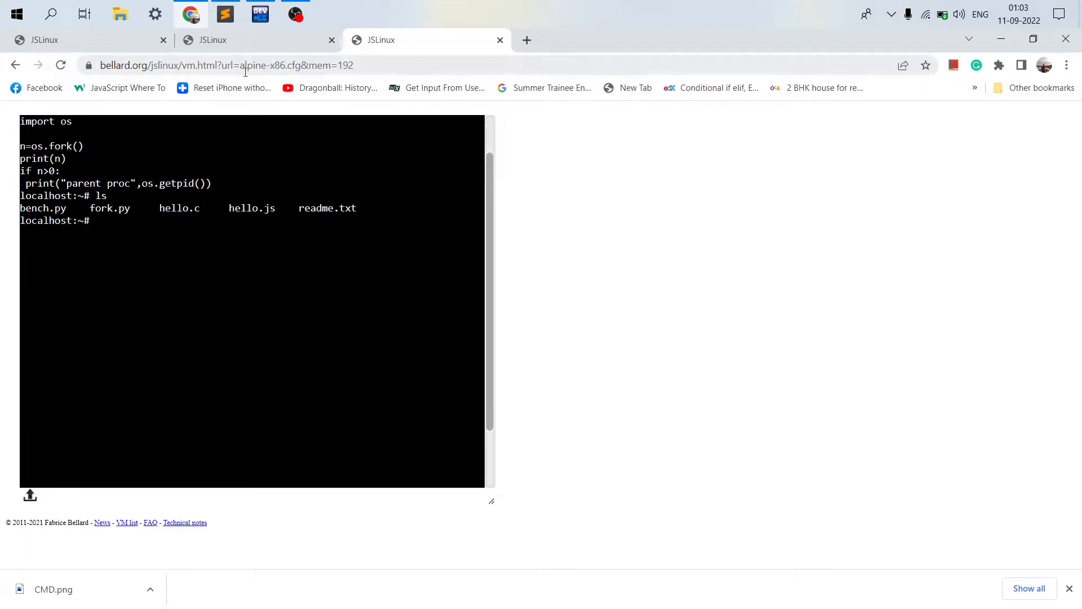
{"action": "left_click", "coordinate": [247, 65]}
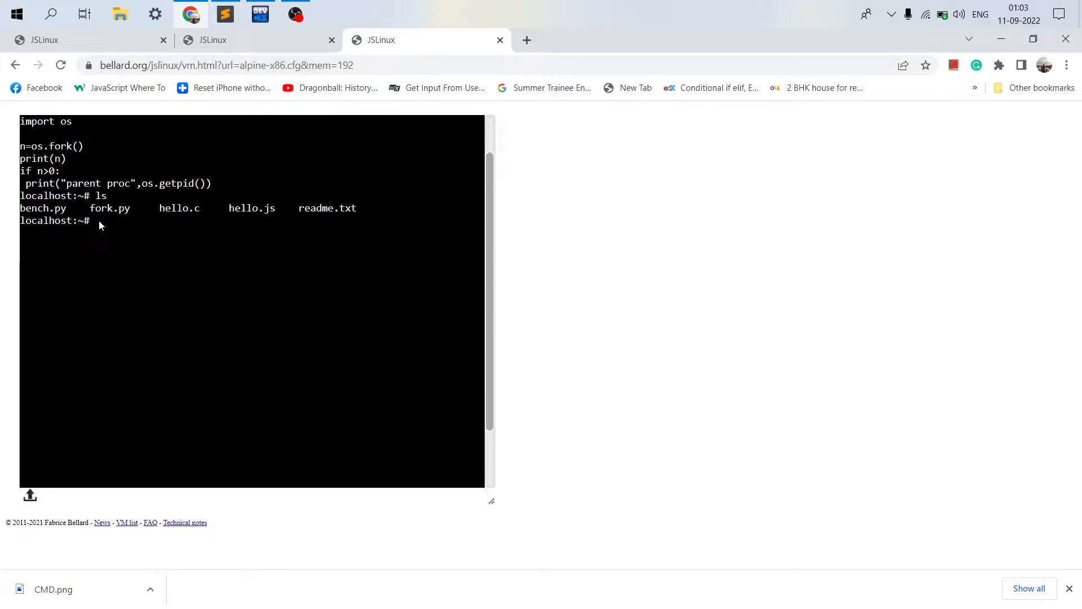
{"action": "type", "text": "cl"}
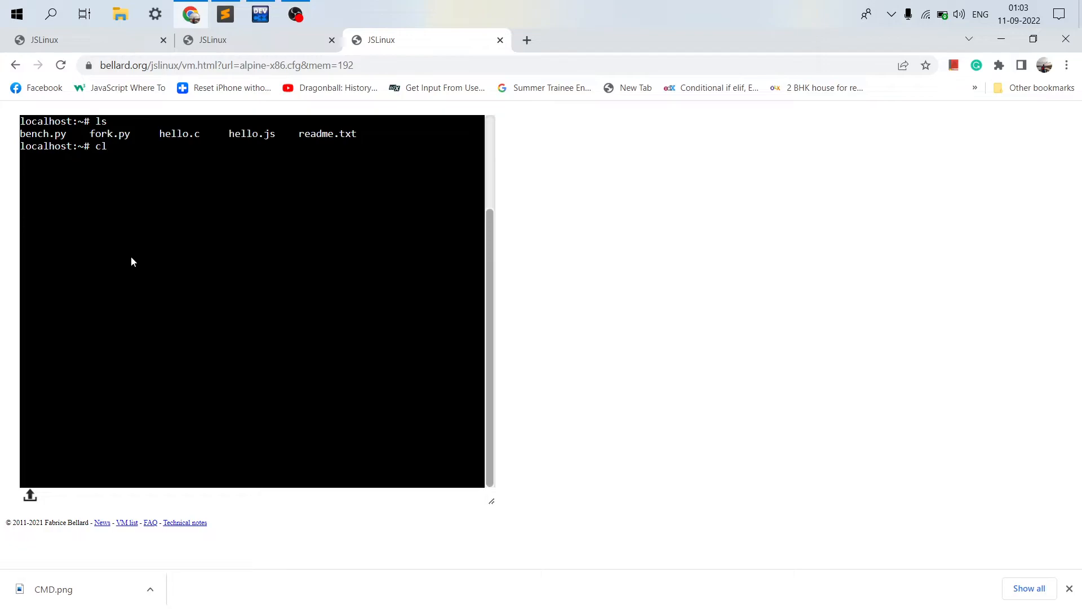
{"action": "key", "text": "Backspace"}
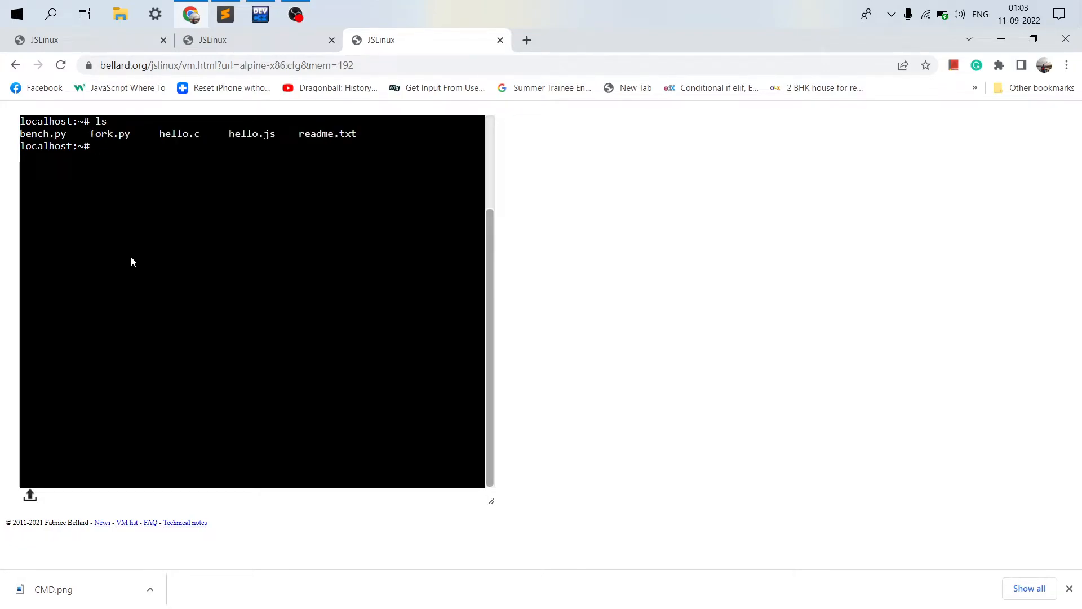
{"action": "double_click", "coordinate": [101, 122]}
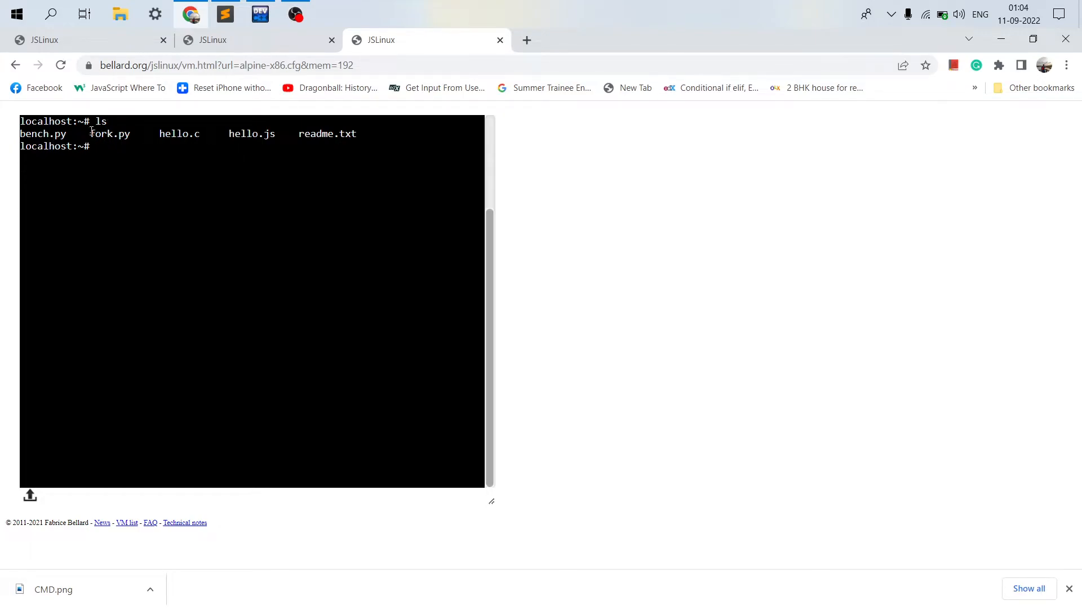
{"action": "double_click", "coordinate": [173, 133]}
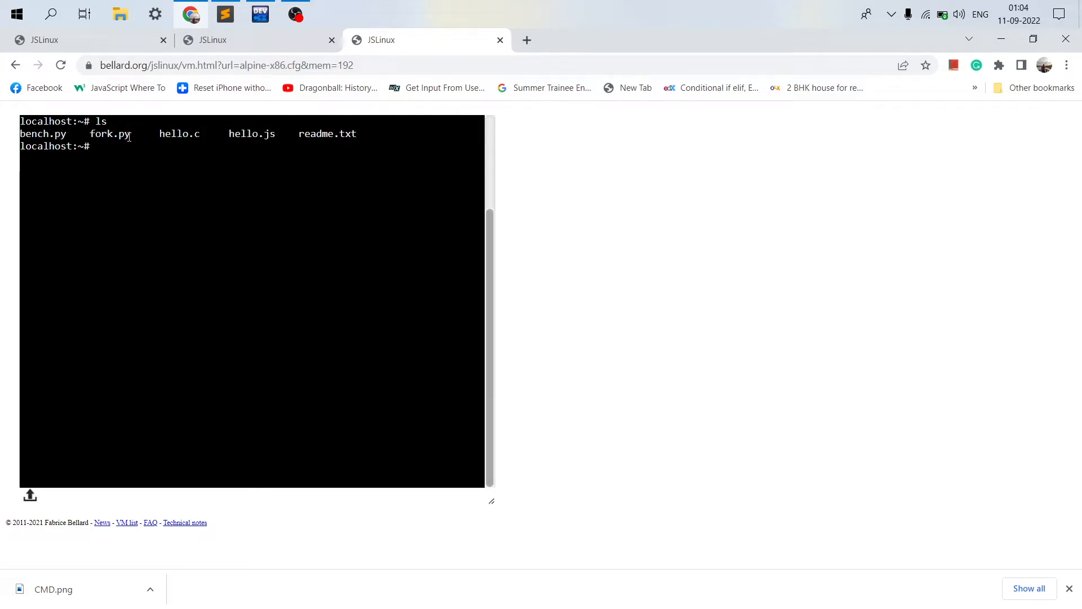
{"action": "mouse_move", "coordinate": [110, 153]}
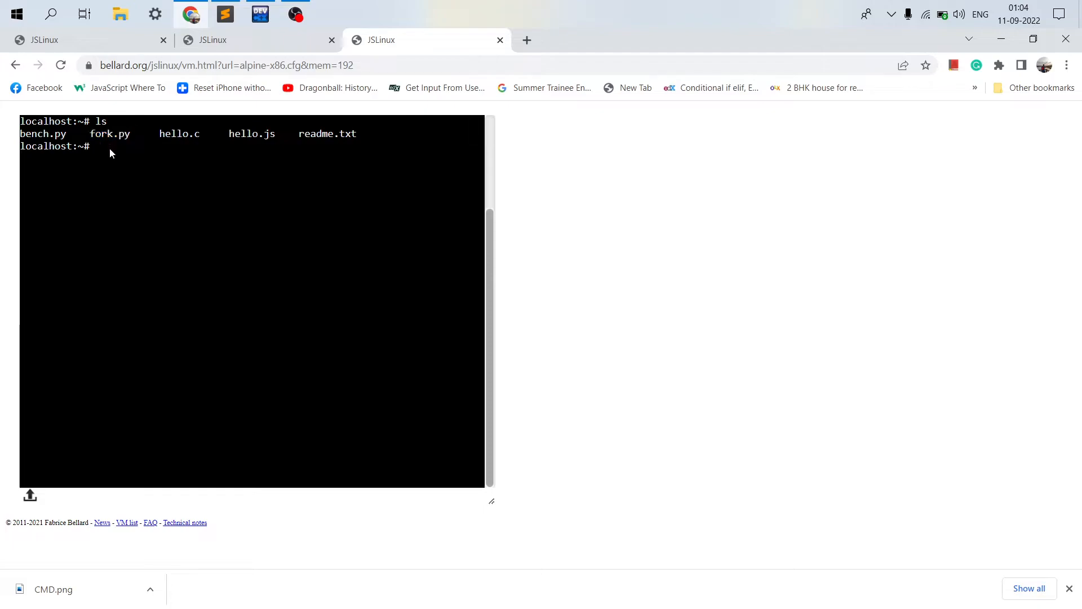
Open fork.py in vi to view its os.fork parent/child print code.
{"action": "type", "text": "vi"}
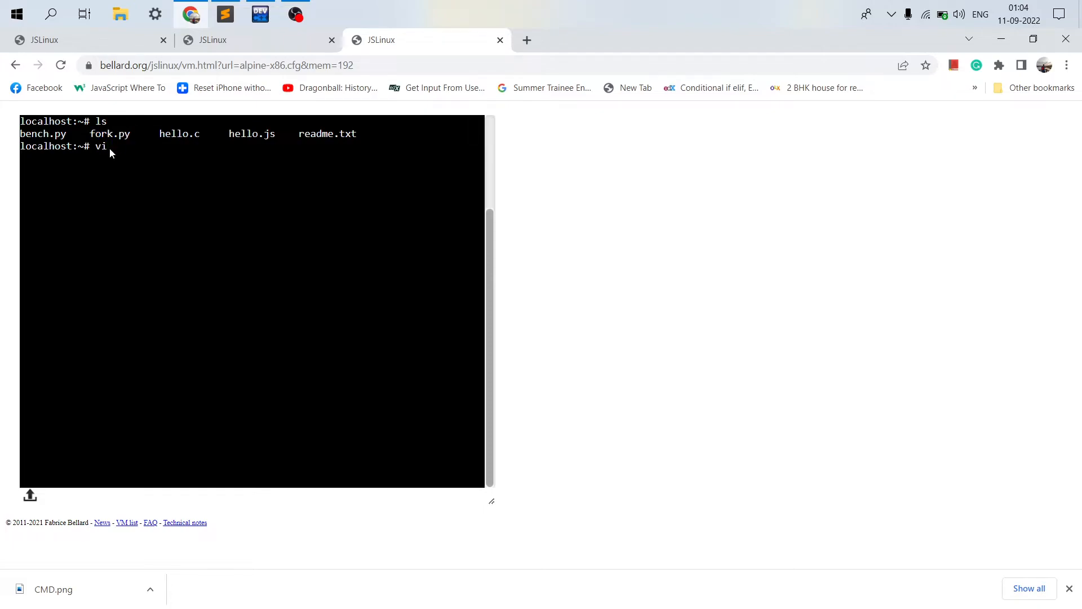
{"action": "type", "text": "fork"}
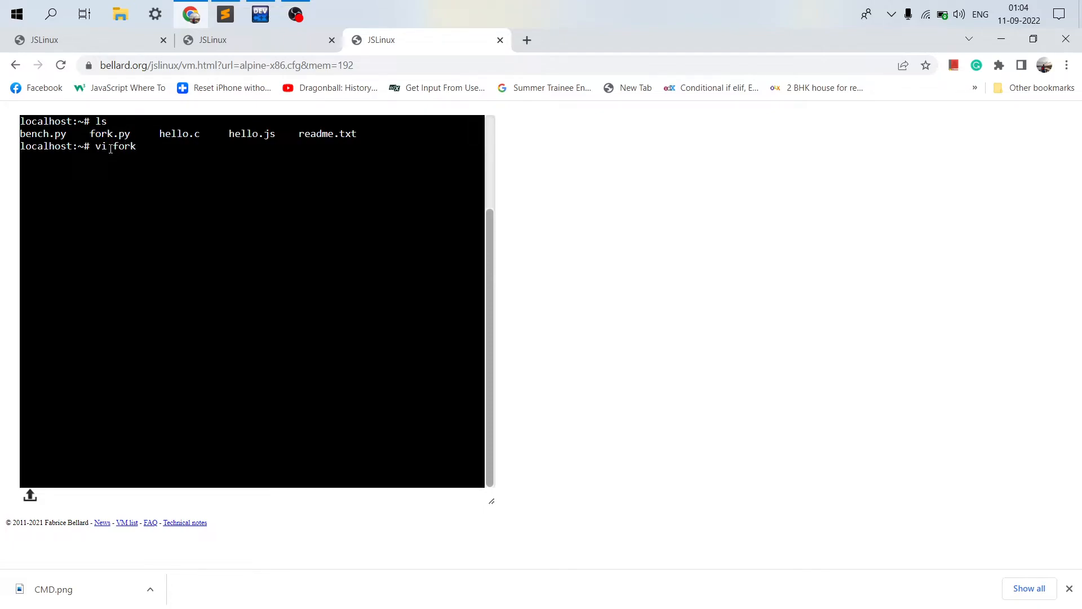
{"action": "type", "text": ".py"}
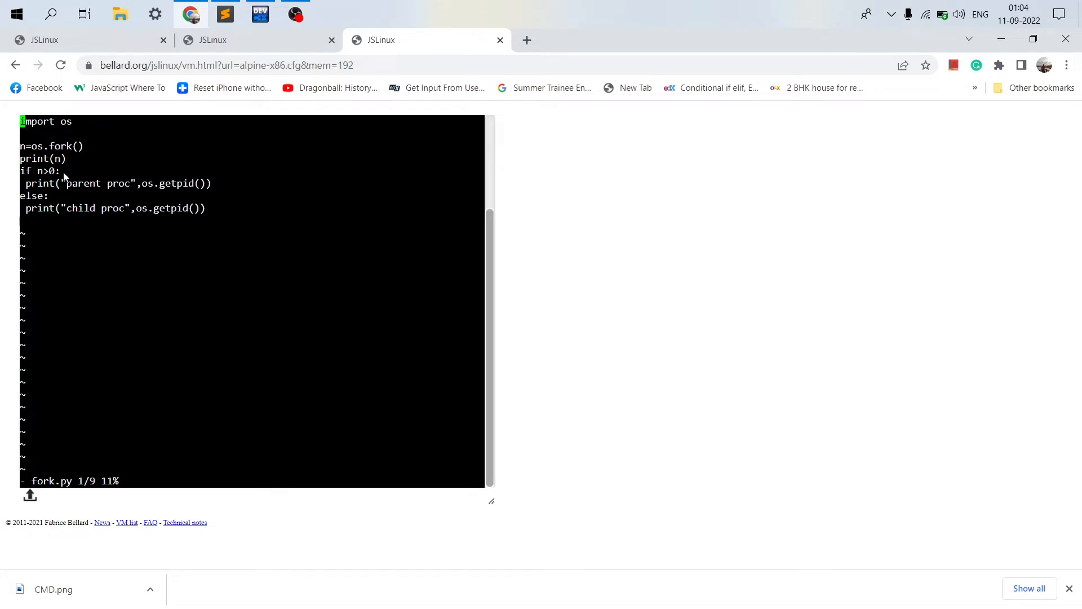
{"action": "mouse_move", "coordinate": [78, 127]}
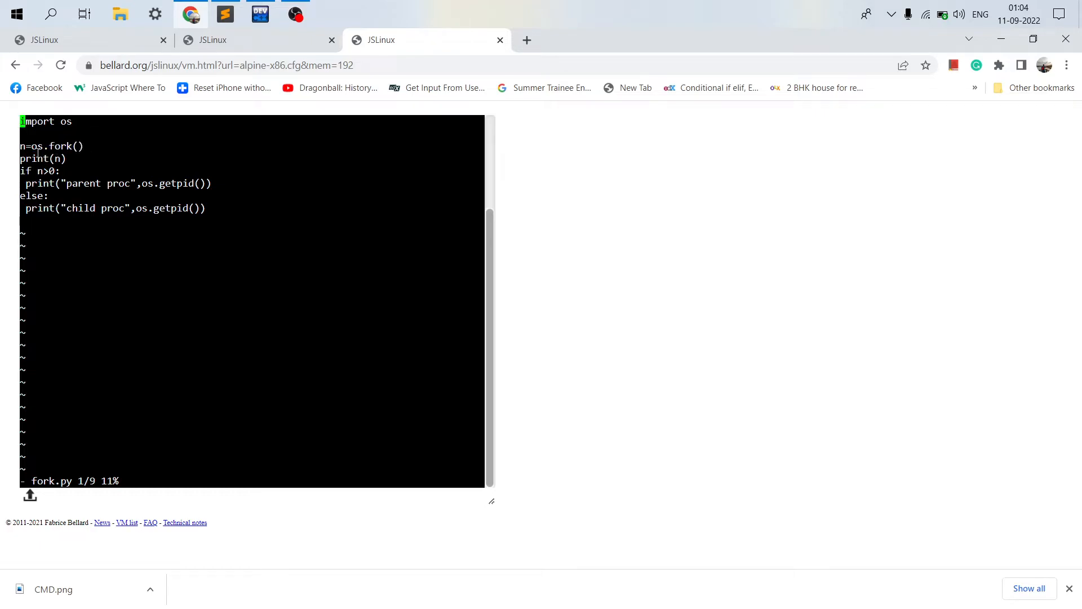
{"action": "mouse_move", "coordinate": [61, 195]}
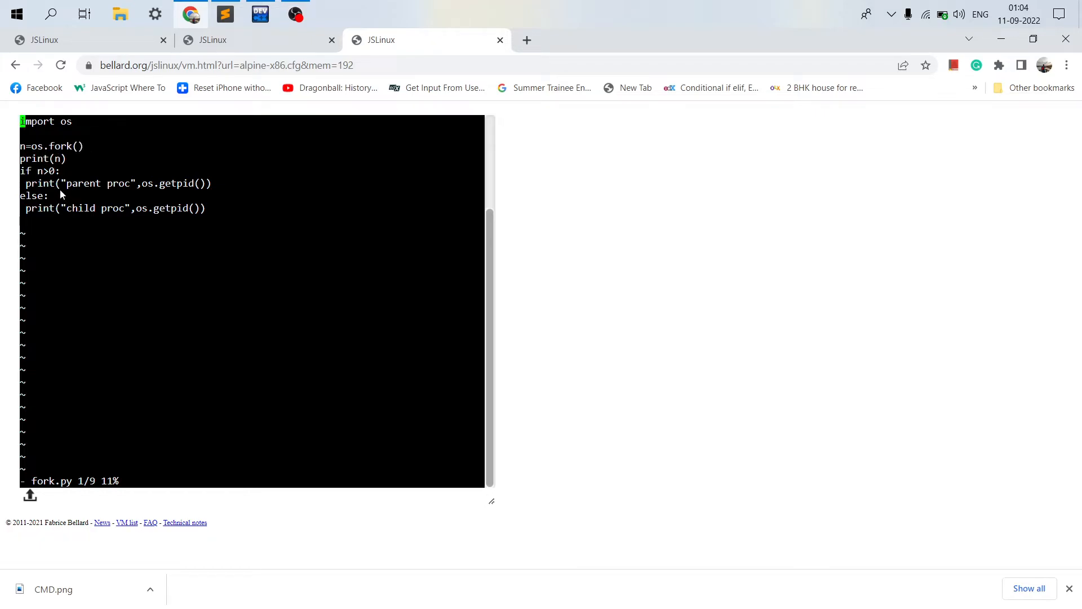
{"action": "mouse_move", "coordinate": [121, 201]}
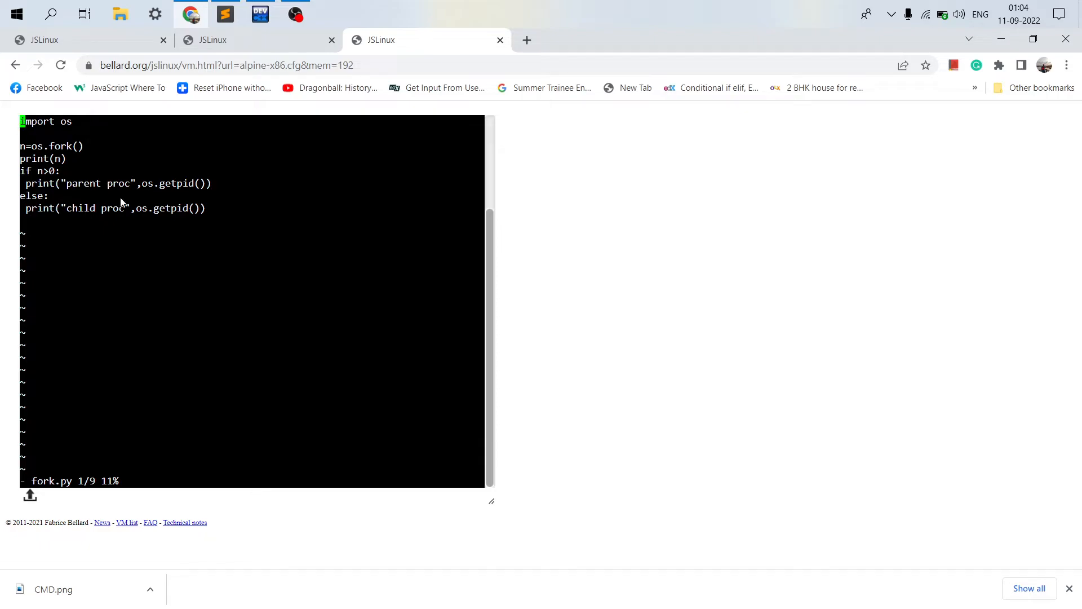
{"action": "mouse_move", "coordinate": [175, 223]}
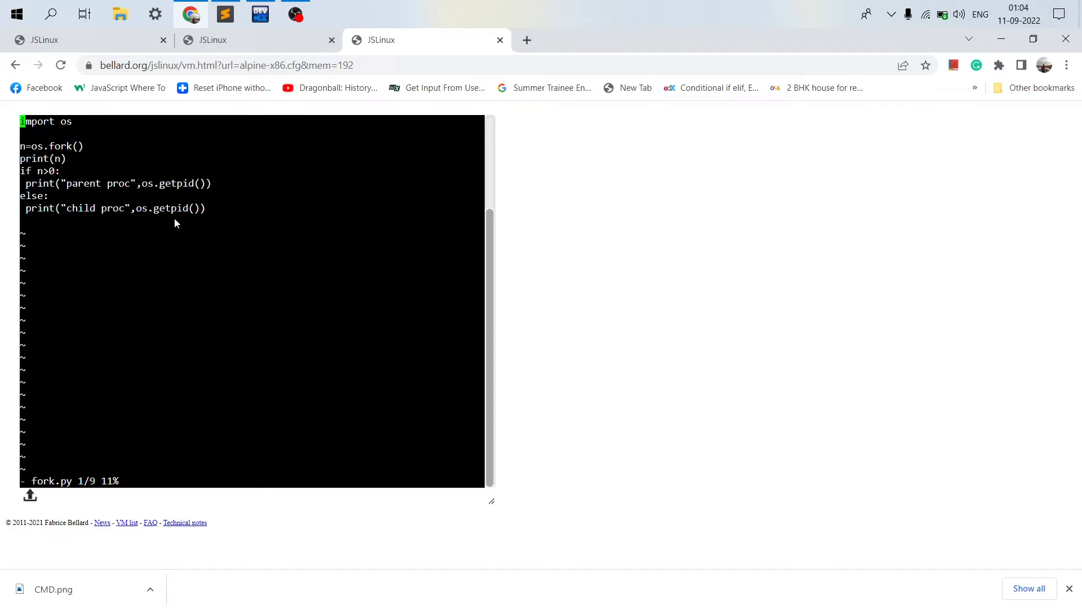
{"action": "mouse_move", "coordinate": [171, 249]}
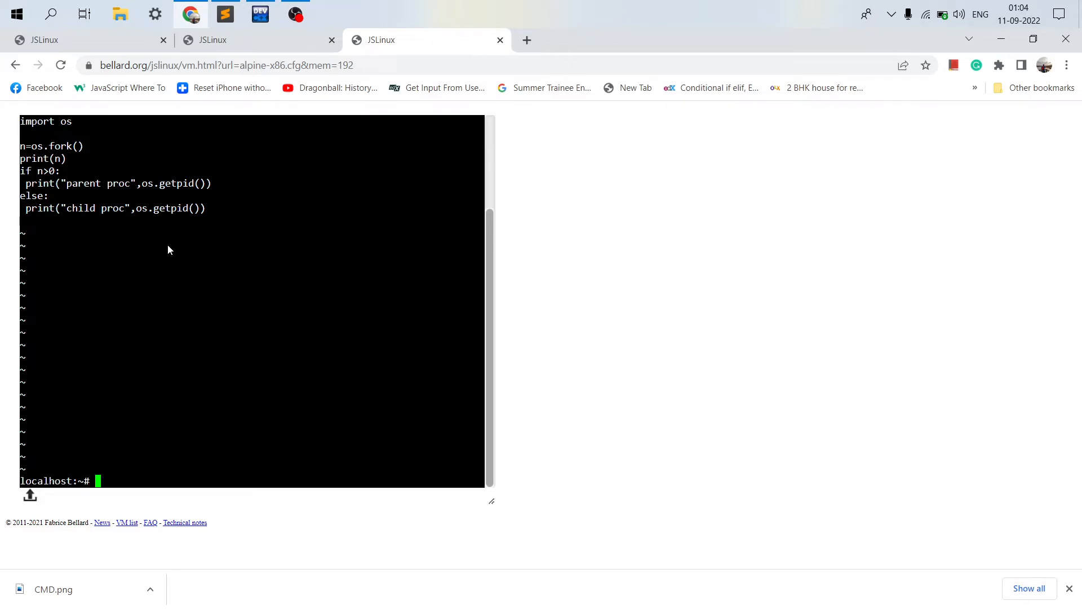
Run 'python fork.py', printing child proc 119 and parent proc 118, and review the output.
{"action": "type", "text": "python"}
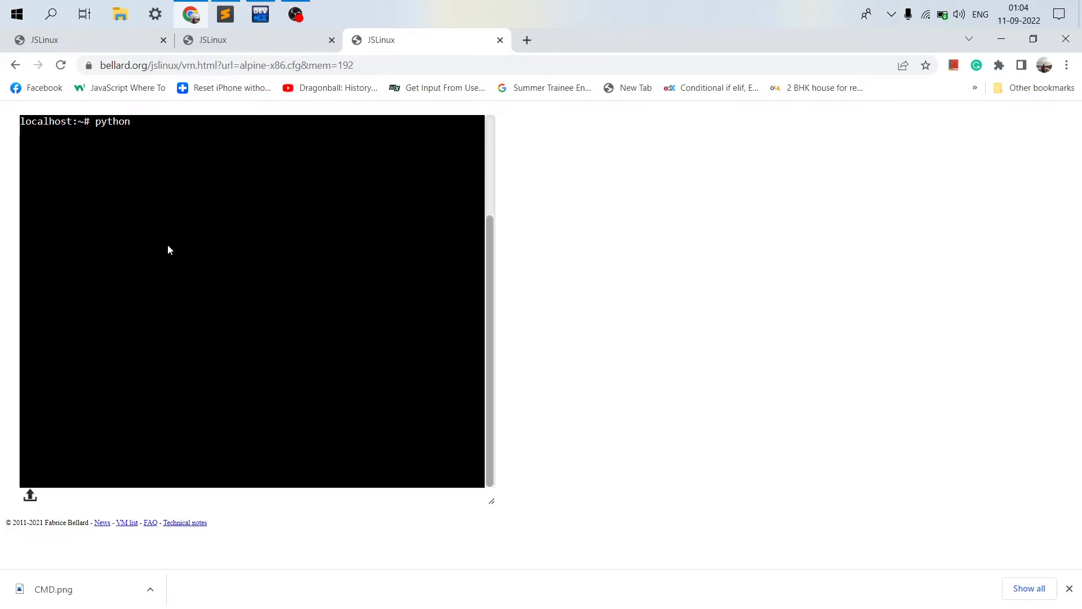
{"action": "type", "text": "f"}
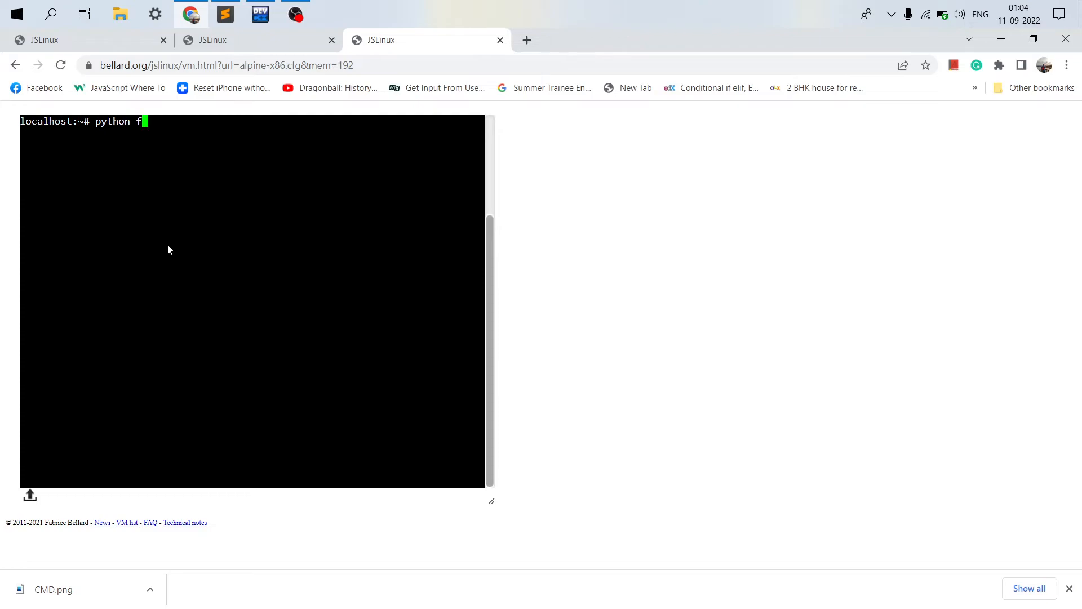
{"action": "type", "text": "ork.py"}
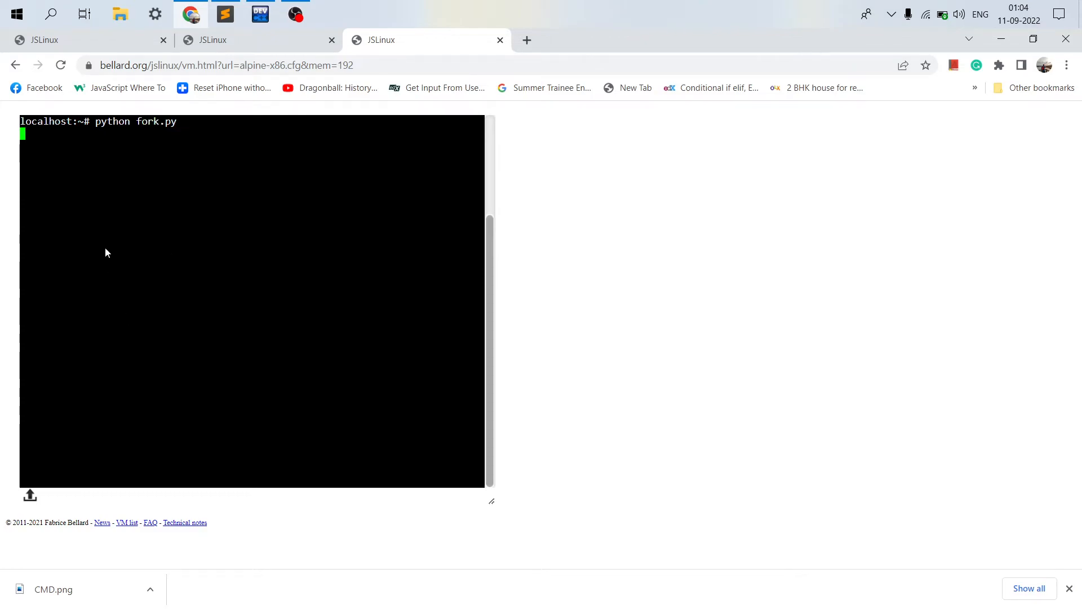
{"action": "mouse_move", "coordinate": [172, 172]}
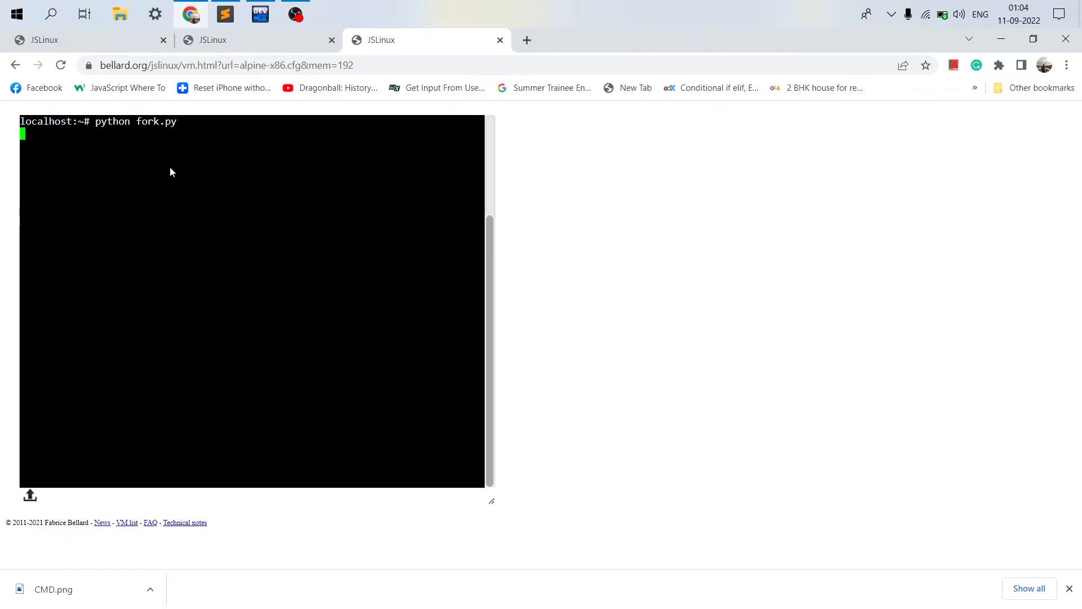
{"action": "key", "text": "Return"}
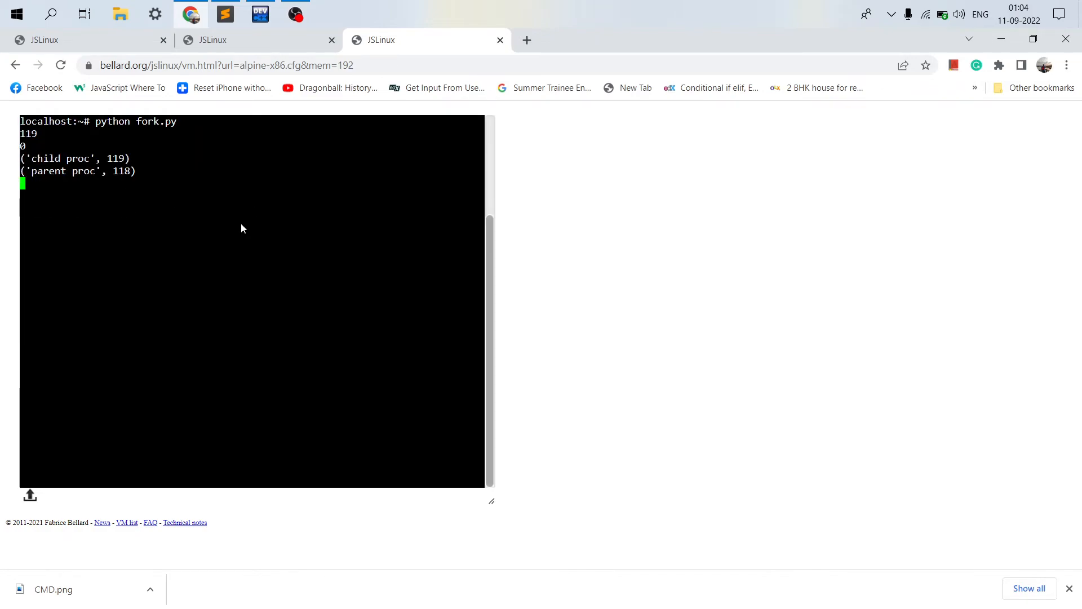
{"action": "key", "text": "Return"}
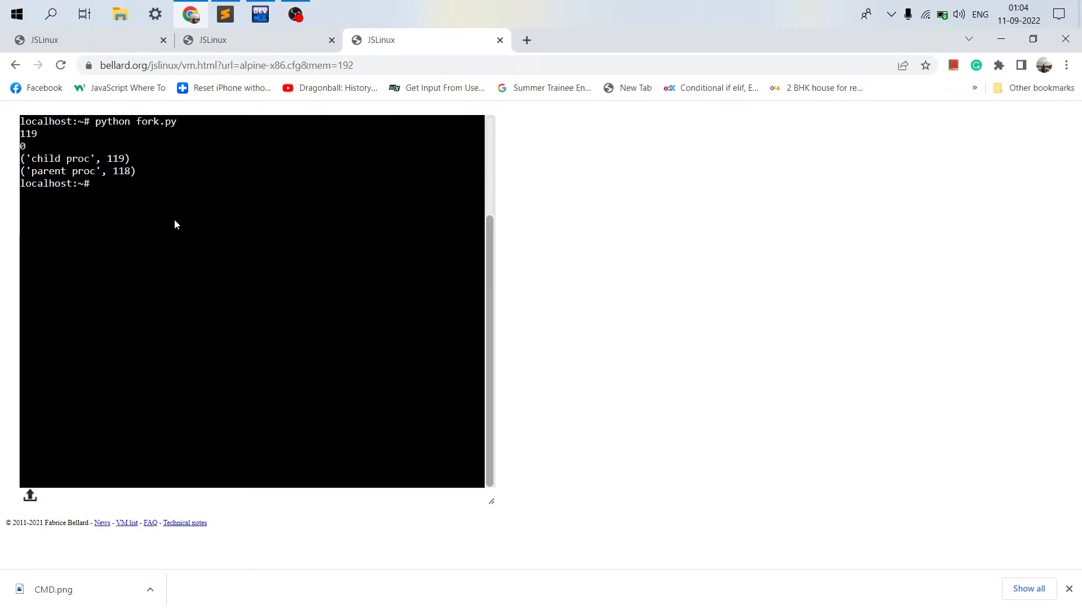
{"action": "mouse_move", "coordinate": [121, 202]}
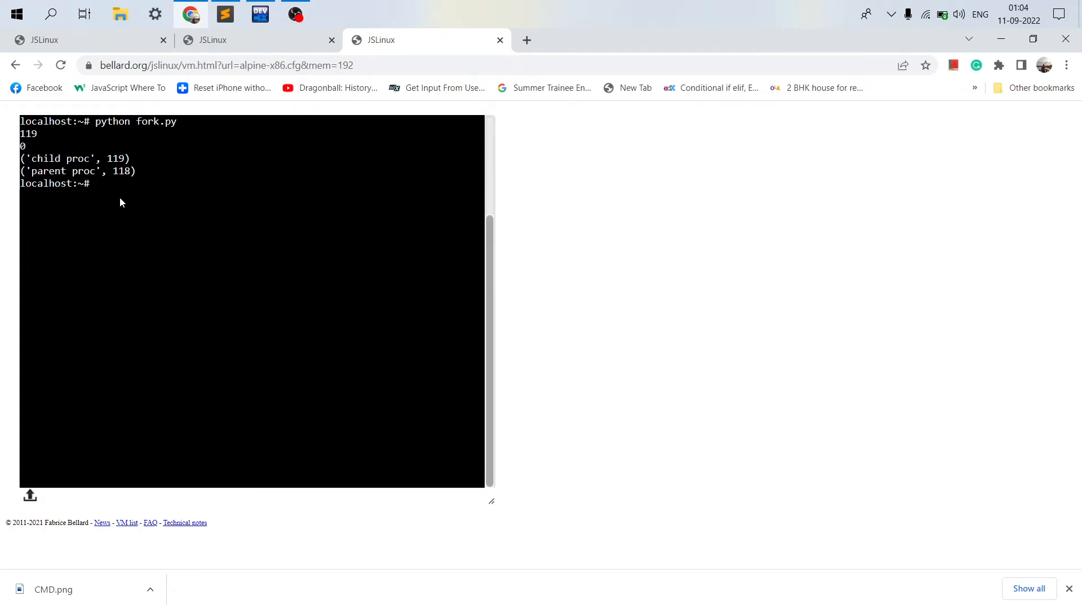
{"action": "scroll", "scroll_direction": "up", "scroll_amount": 3}
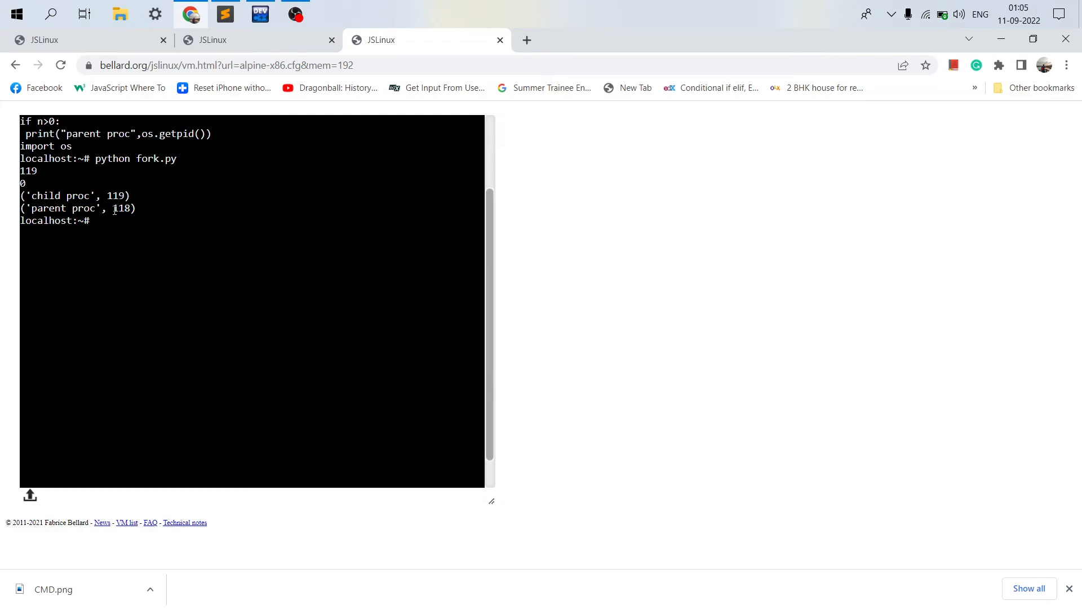
{"action": "mouse_move", "coordinate": [109, 226]}
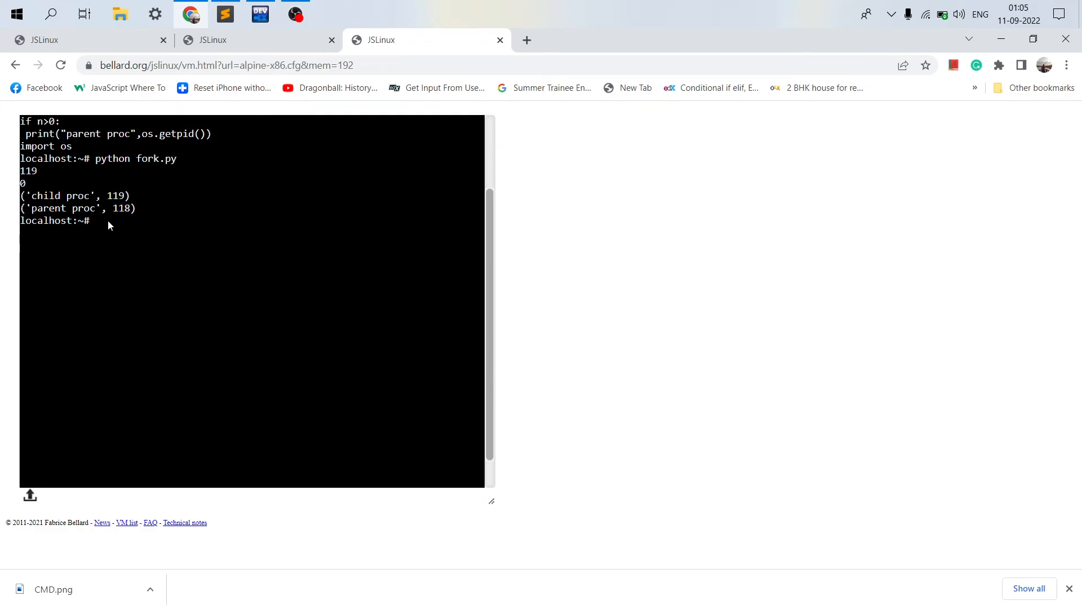
{"action": "scroll", "scroll_direction": "up", "scroll_amount": 3}
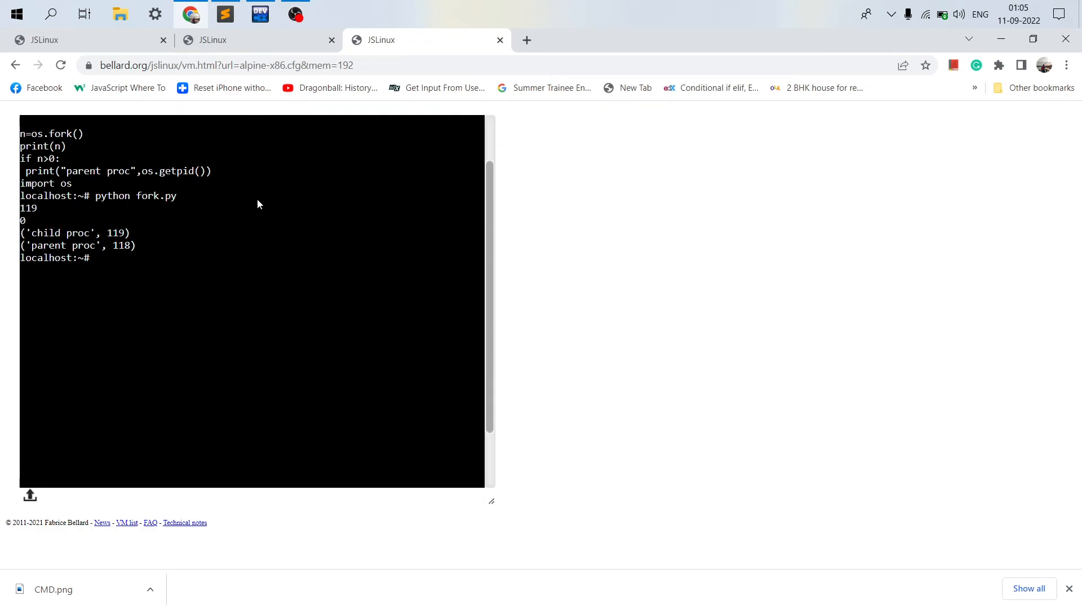
{"action": "mouse_move", "coordinate": [294, 193]}
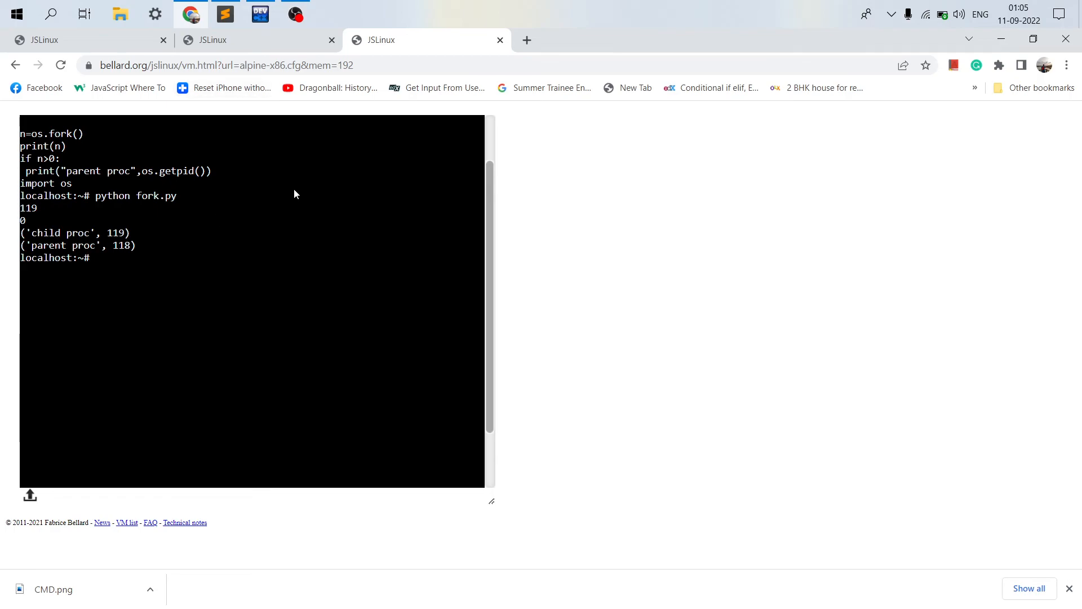
{"action": "left_click", "coordinate": [14, 66]}
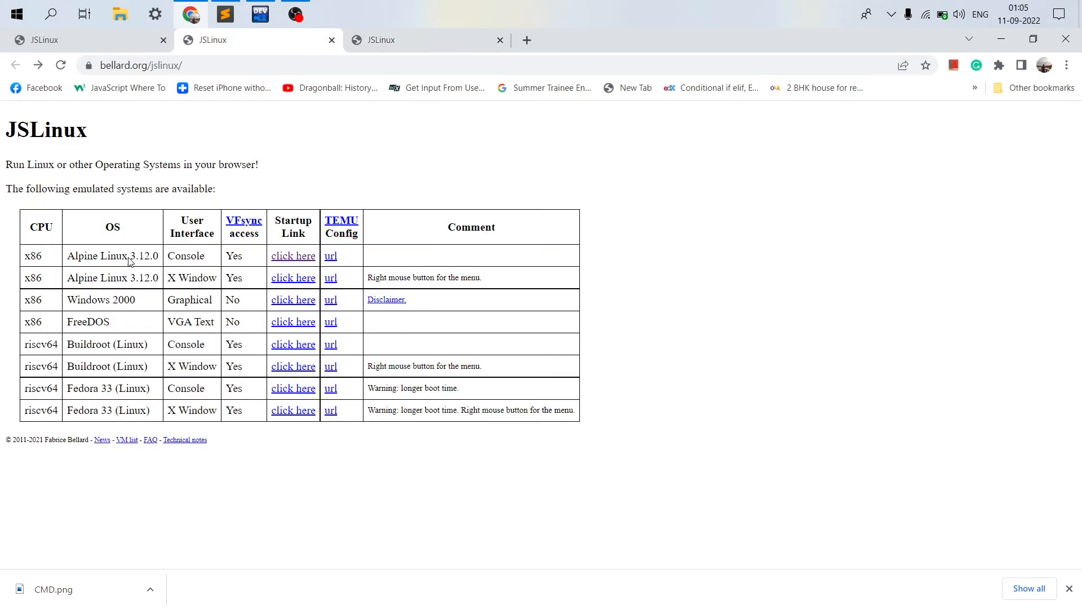
{"action": "mouse_move", "coordinate": [217, 180]}
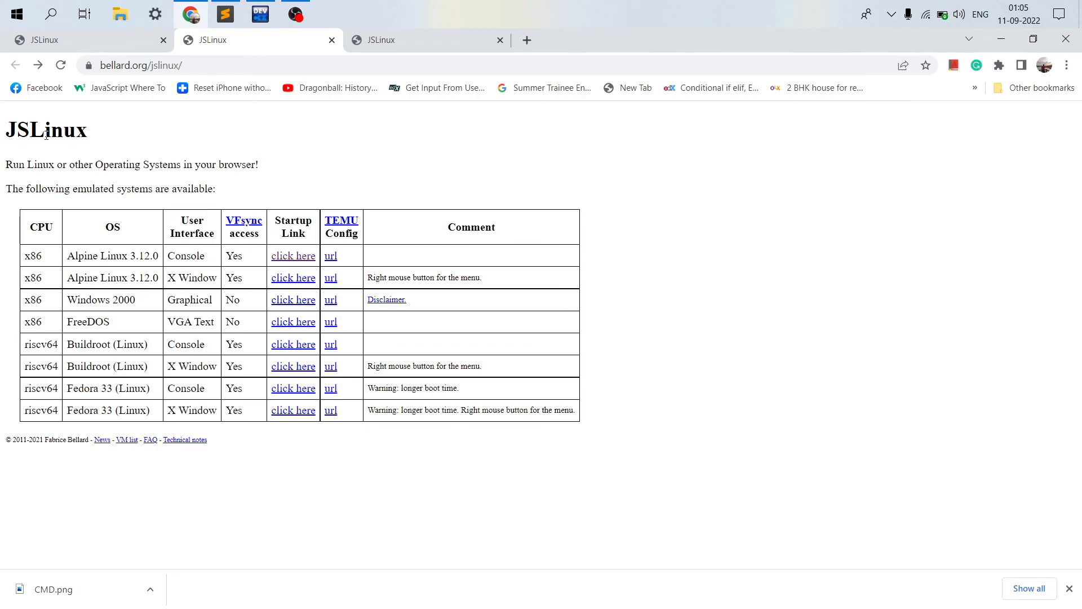
{"action": "mouse_move", "coordinate": [95, 135]}
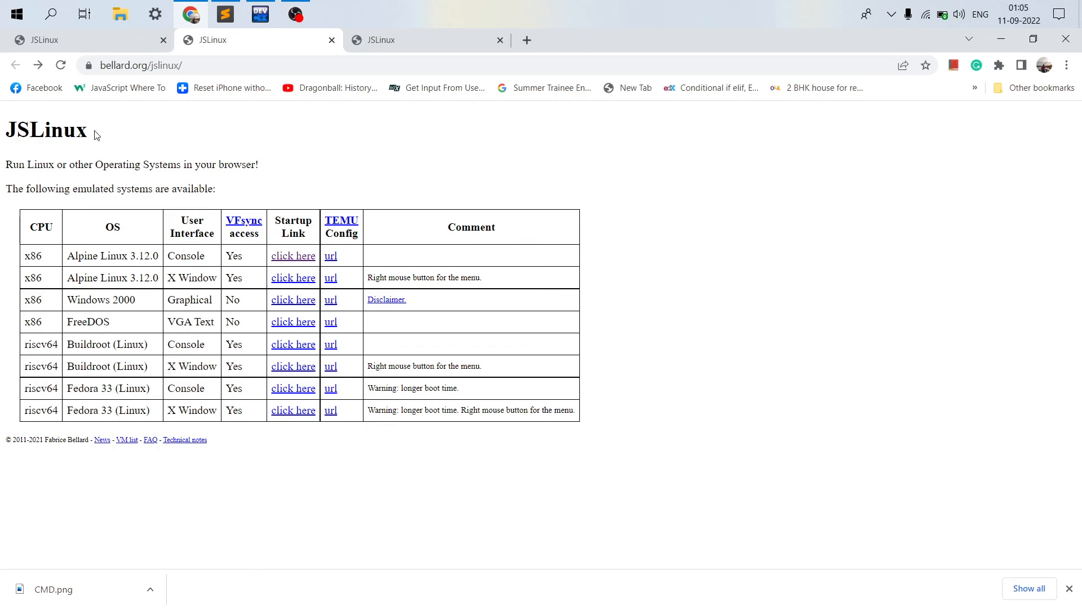
{"action": "left_click", "coordinate": [293, 256]}
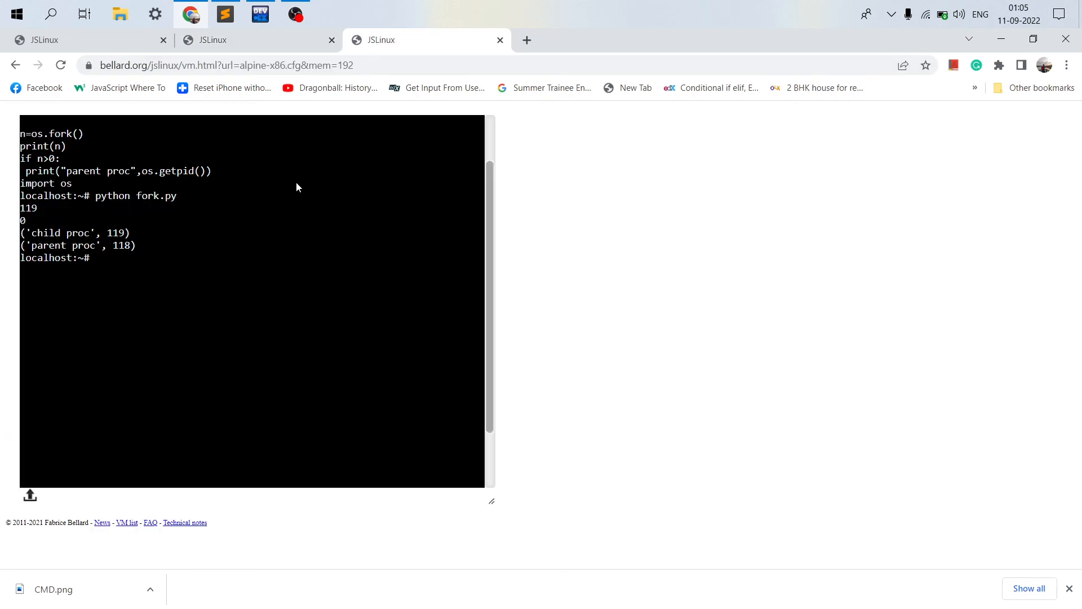
{"action": "mouse_move", "coordinate": [177, 256]}
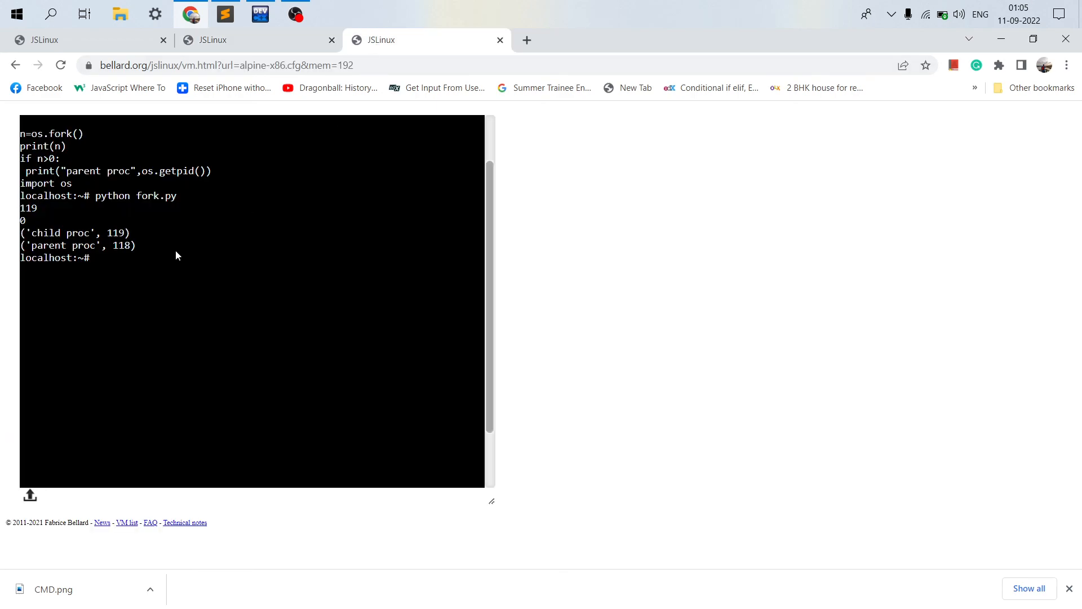
{"action": "mouse_move", "coordinate": [215, 236]}
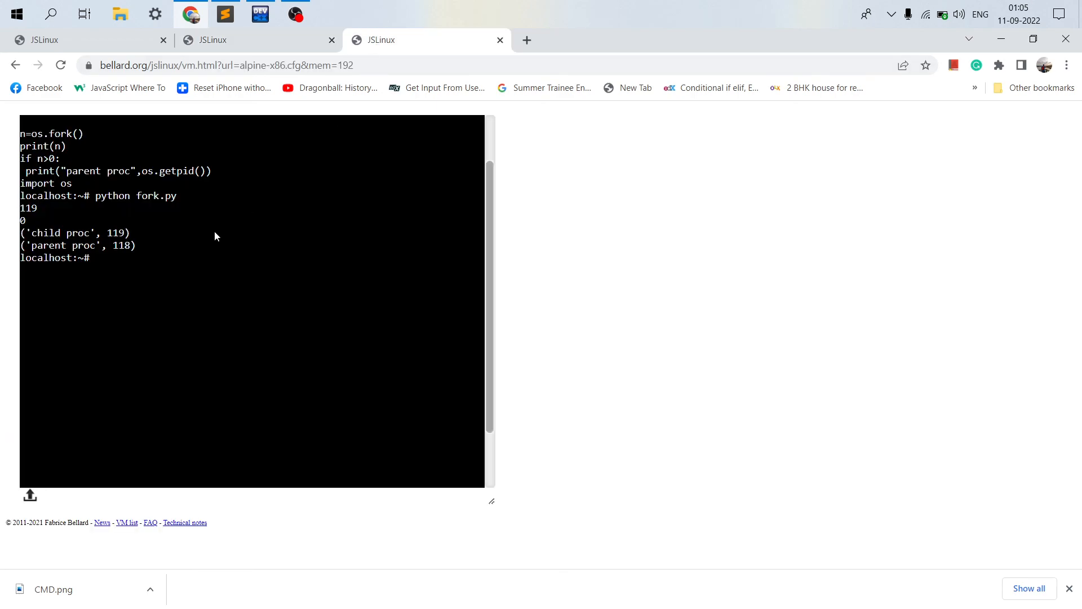